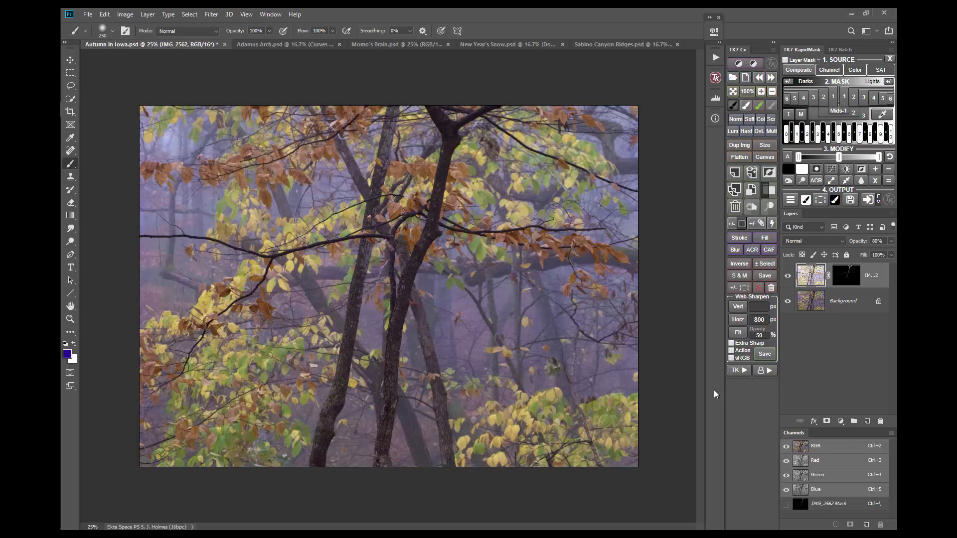
Step: Run Make-It-Glow on the autumn photo and accept the Gaussian Blur radius for the glow layer
{"action": "left_click", "coordinate": [736, 369]}
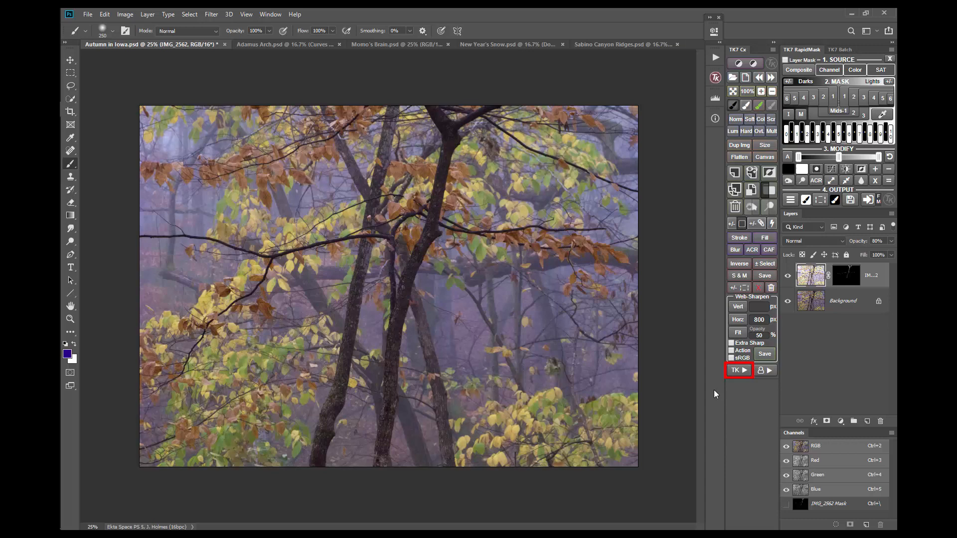
{"action": "left_click", "coordinate": [735, 369]}
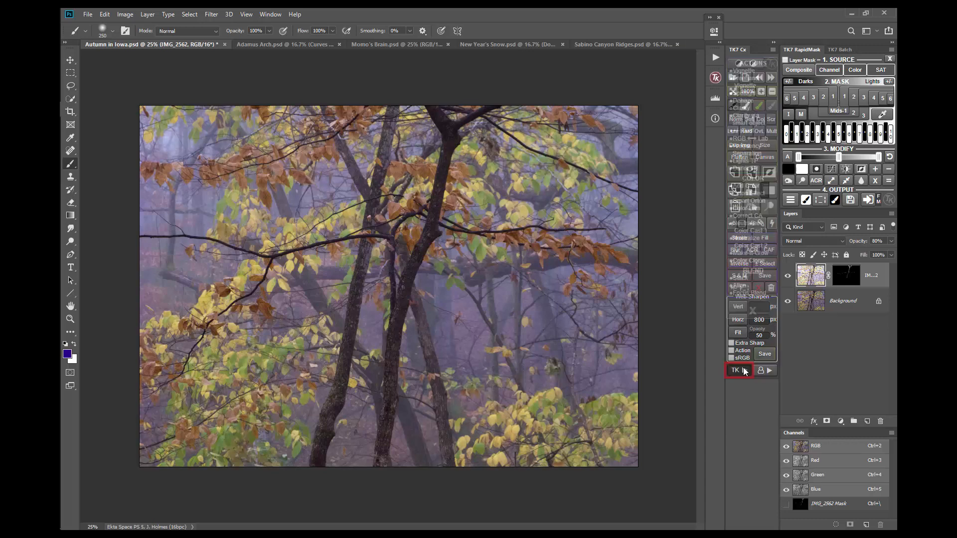
{"action": "left_click", "coordinate": [735, 370]}
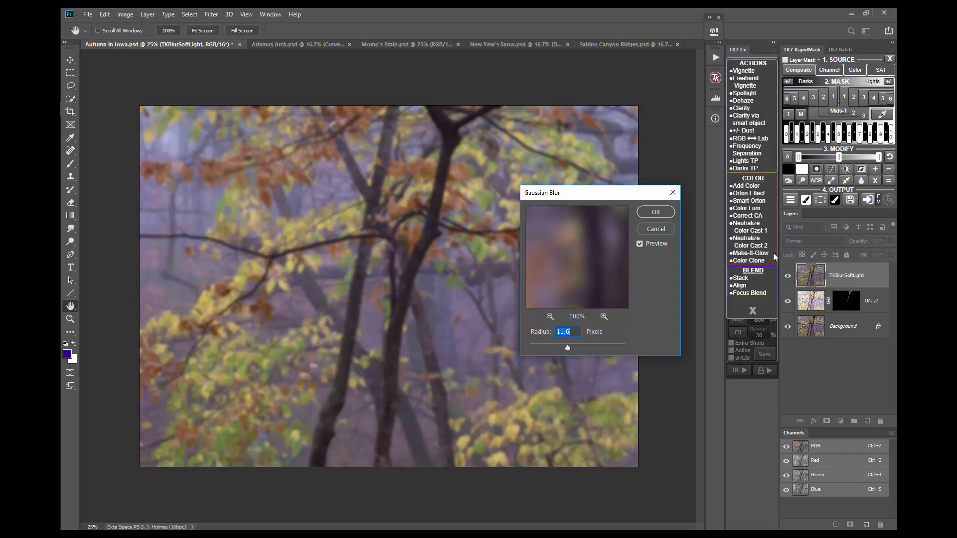
{"action": "mouse_move", "coordinate": [665, 215]}
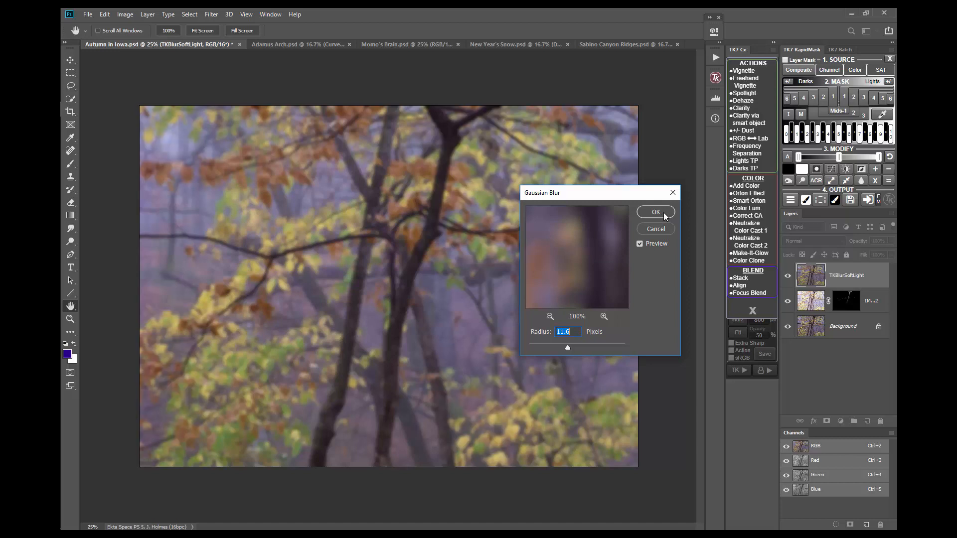
{"action": "left_click", "coordinate": [655, 212]}
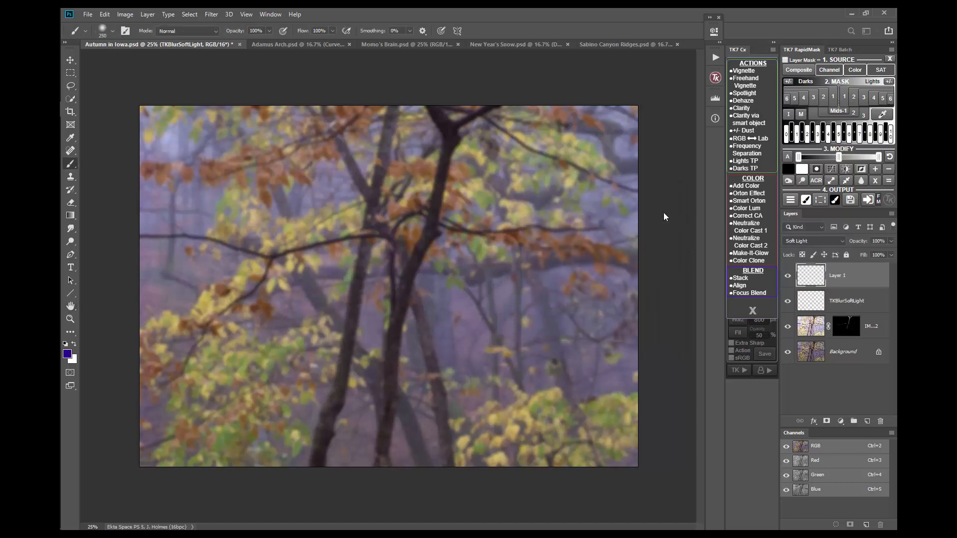
Step: Let Make-It-Glow finish, leaving a glow layer topped by a Vibrance adjustment layer at zero
{"action": "left_click", "coordinate": [750, 252]}
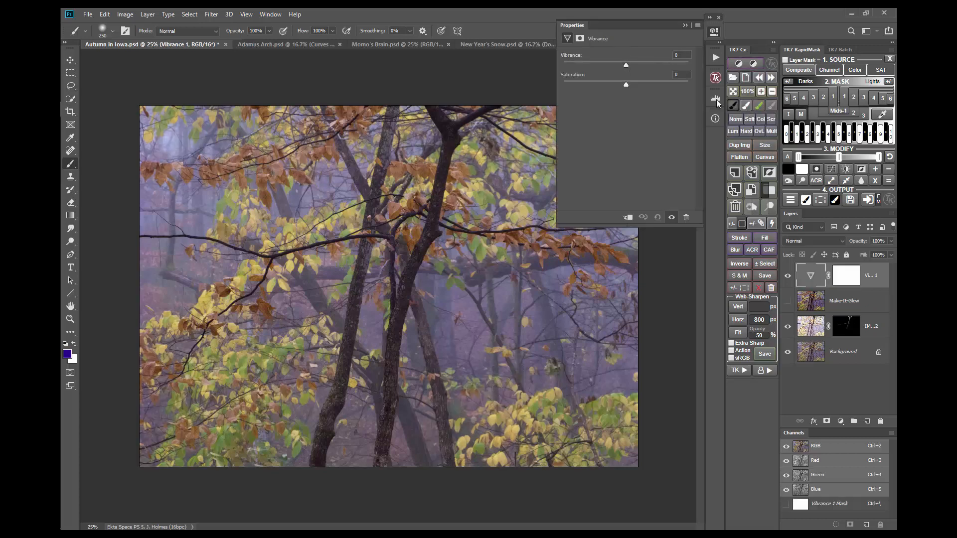
Step: Raise the autumn photo's Vibrance well above zero and toggle the glow layer to compare
{"action": "left_click_drag", "start_coordinate": [626, 64], "coordinate": [628, 64]}
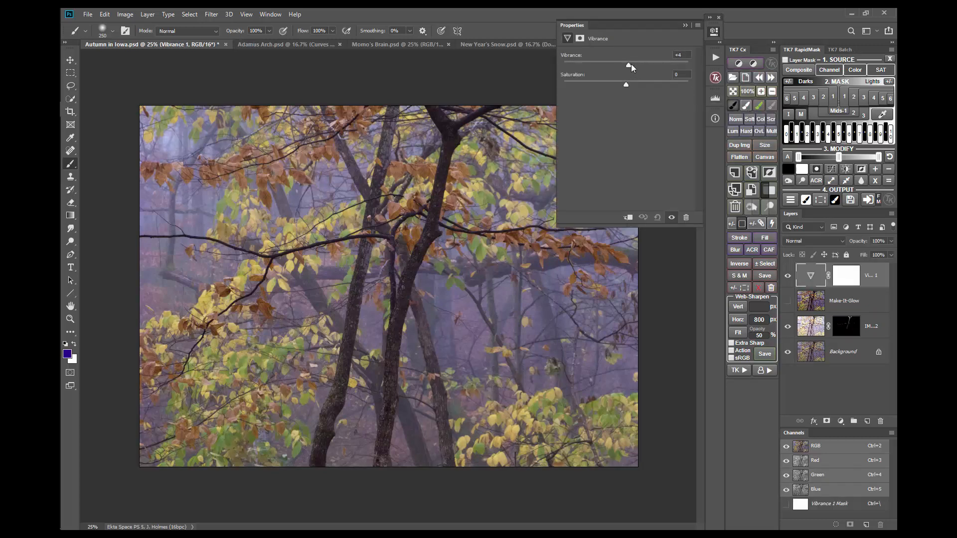
{"action": "left_click_drag", "start_coordinate": [626, 66], "coordinate": [657, 65]}
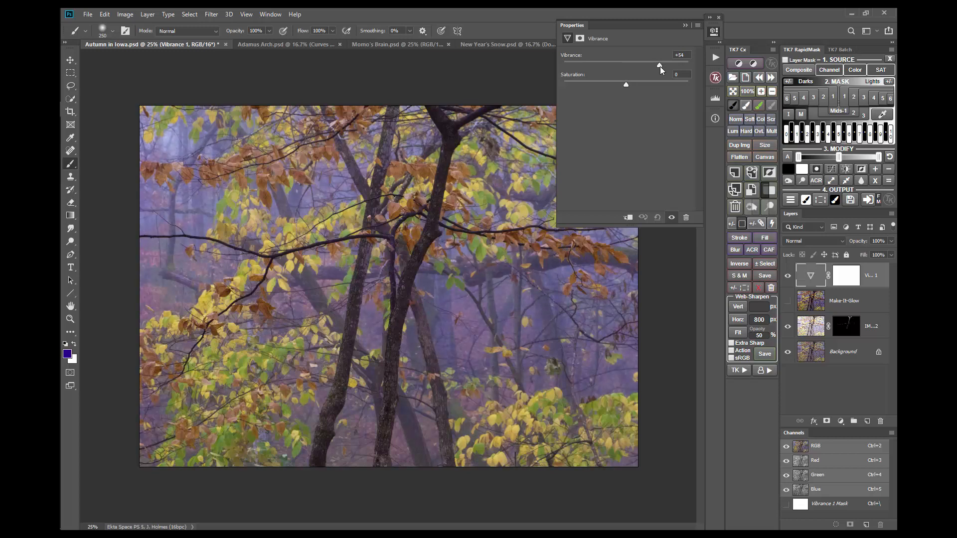
{"action": "left_click_drag", "start_coordinate": [659, 66], "coordinate": [668, 66]}
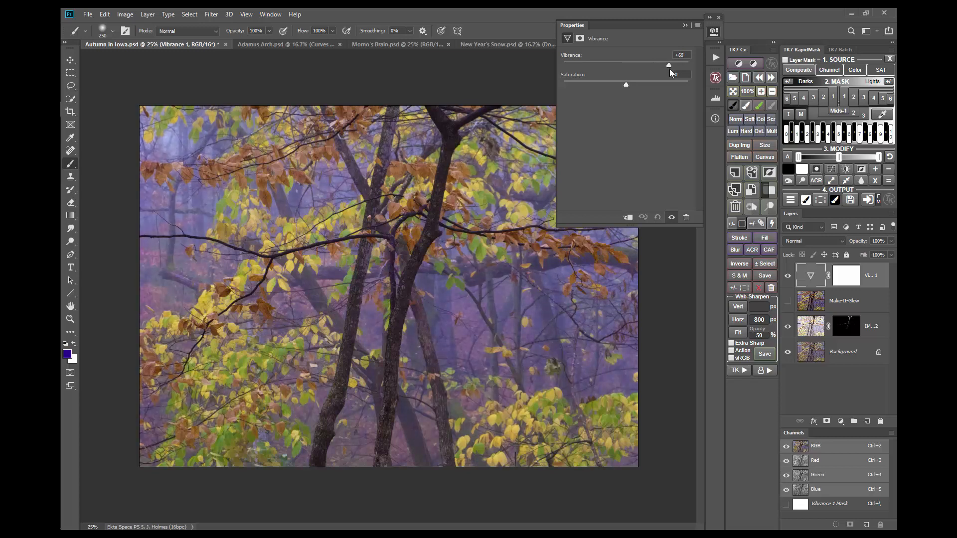
{"action": "left_click_drag", "start_coordinate": [667, 65], "coordinate": [669, 65]}
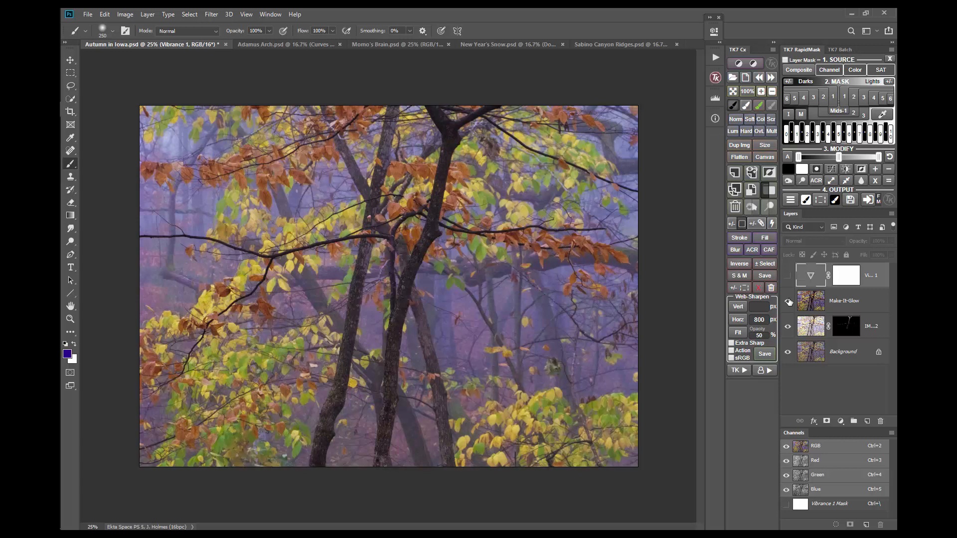
{"action": "left_click", "coordinate": [265, 44]}
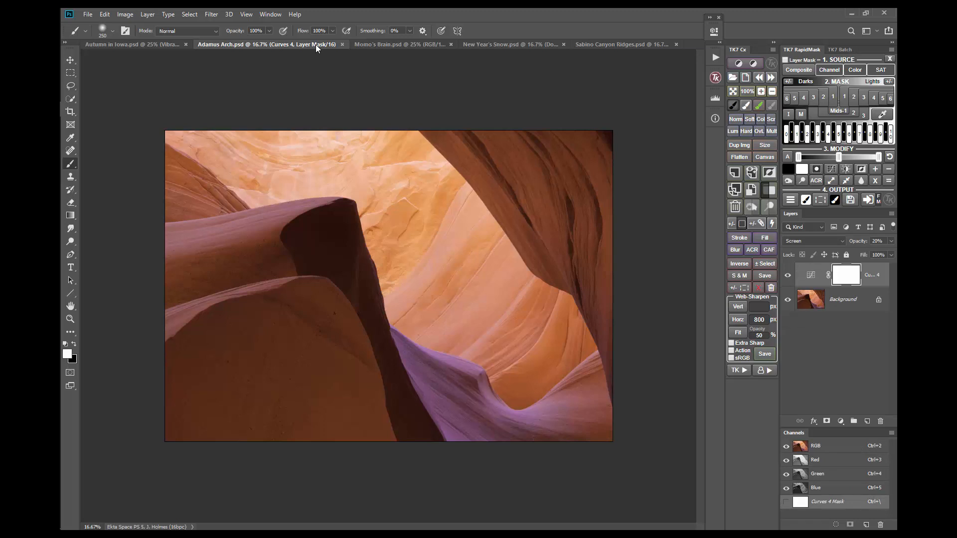
{"action": "mouse_move", "coordinate": [724, 358]}
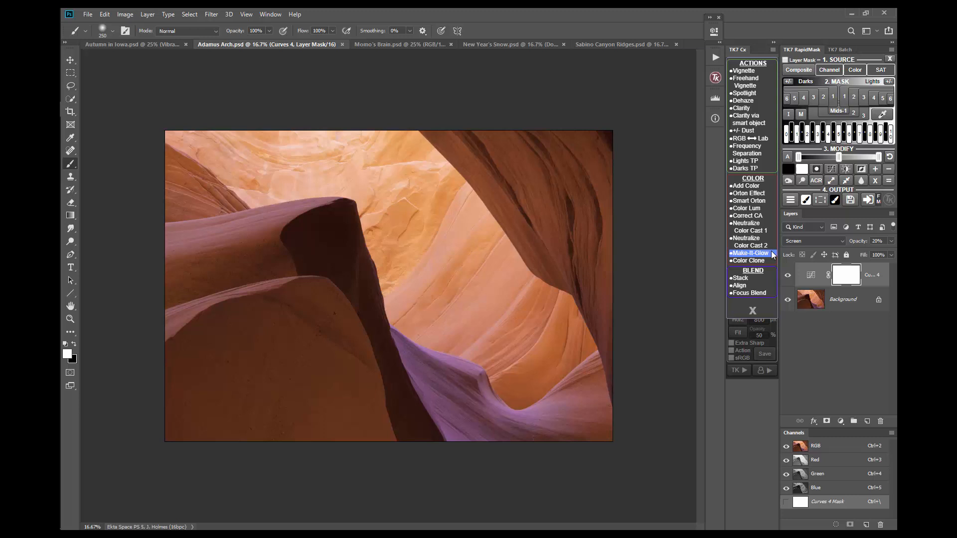
Step: Run Make-It-Glow on the Adamus Arch canyon photo and accept the blur radius
{"action": "left_click", "coordinate": [749, 252]}
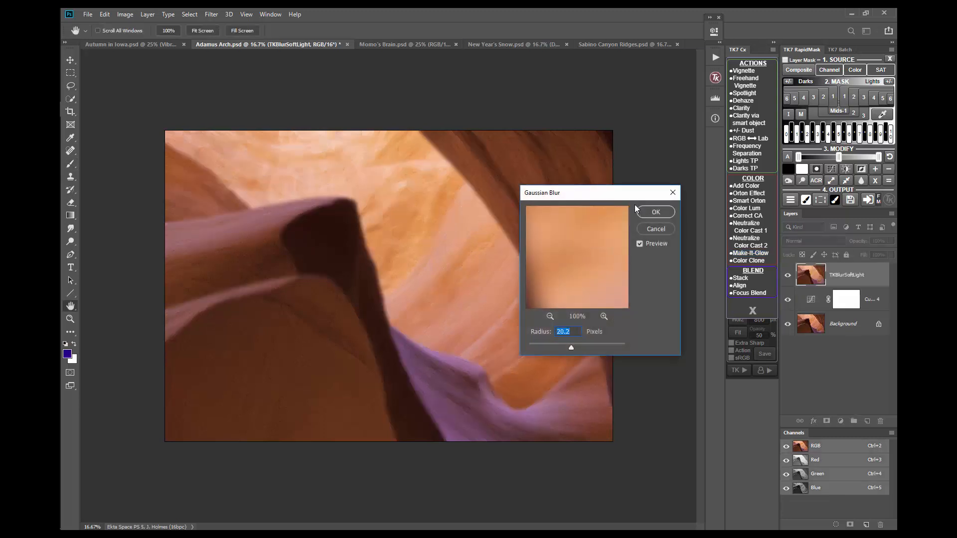
{"action": "left_click", "coordinate": [654, 211]}
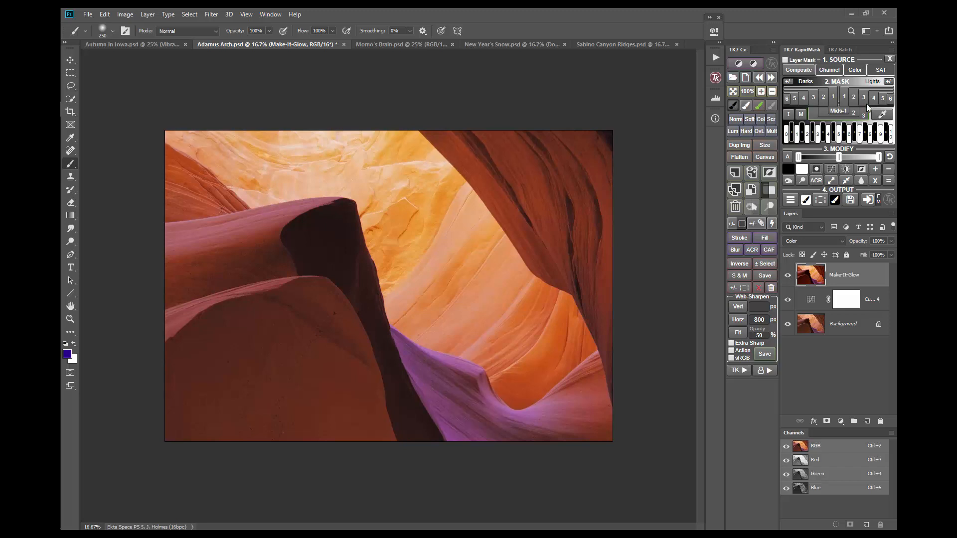
Step: Build a Lights-zone Rapid Mask for the canyon photo's glow layer, extended across more light tones
{"action": "left_click", "coordinate": [880, 70]}
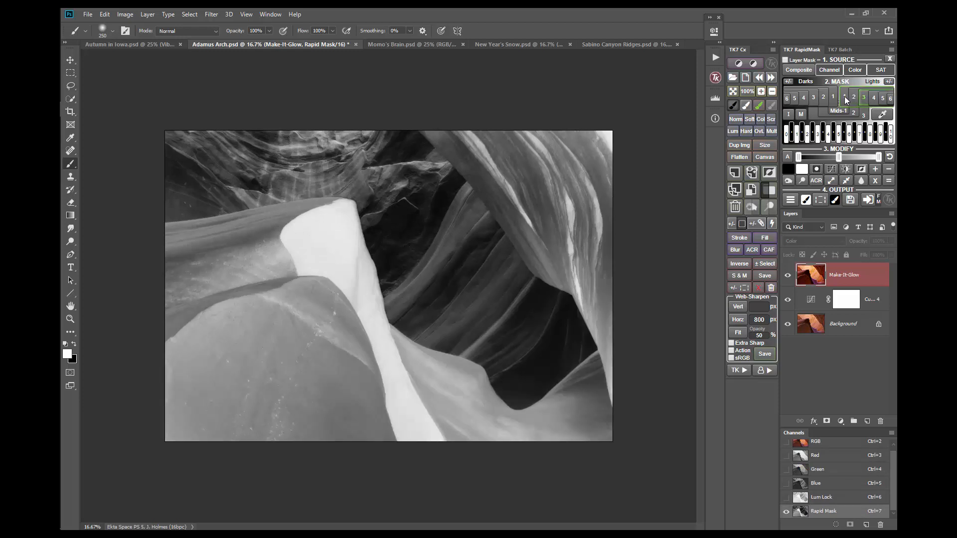
{"action": "left_click_drag", "start_coordinate": [827, 157], "coordinate": [844, 158]}
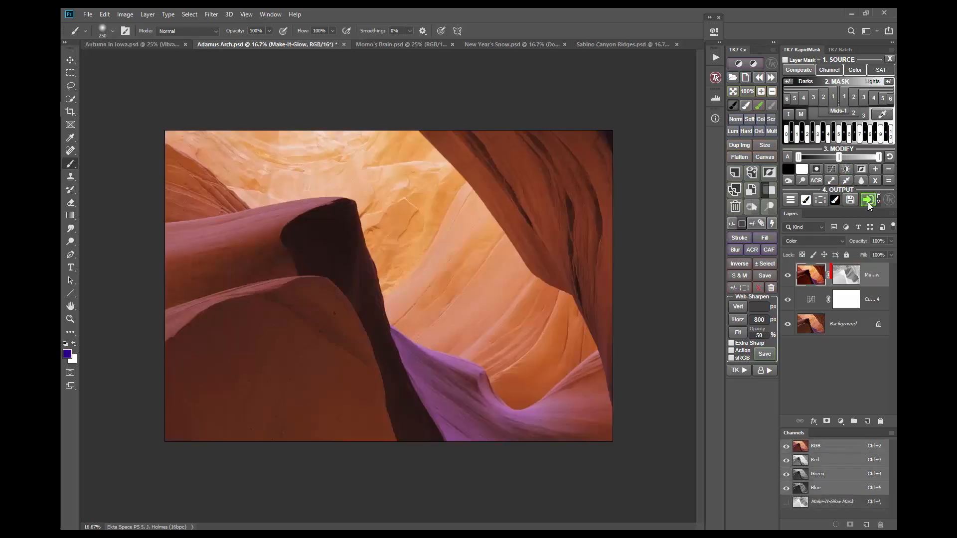
Step: Toggle the canyon glow layer's mask on and off to compare, keeping the masked result
{"action": "left_click", "coordinate": [846, 274]}
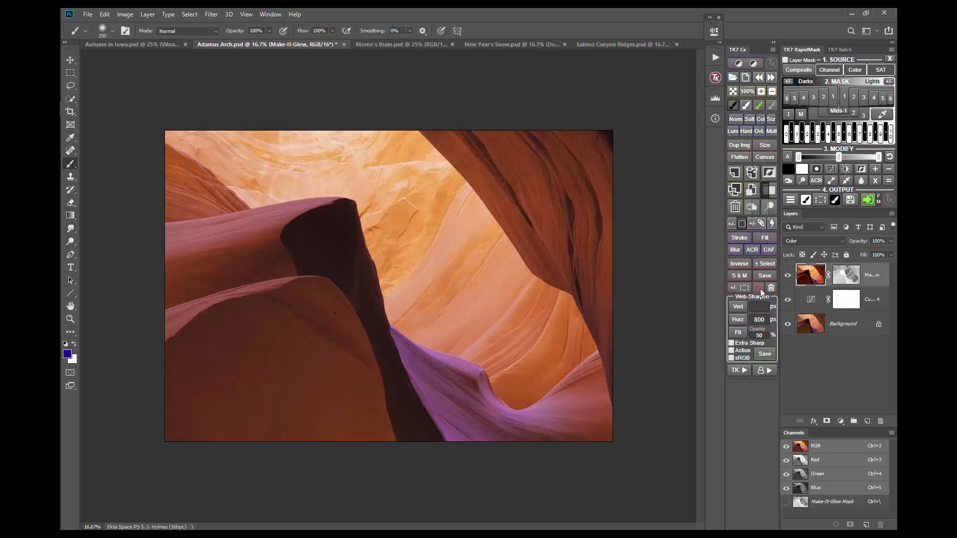
{"action": "left_click", "coordinate": [845, 274]}
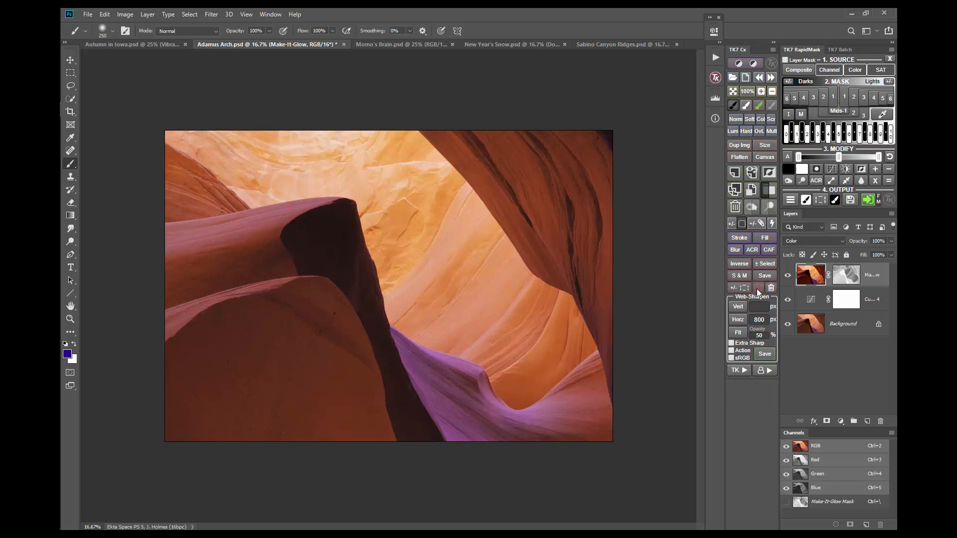
{"action": "left_click", "coordinate": [846, 274]}
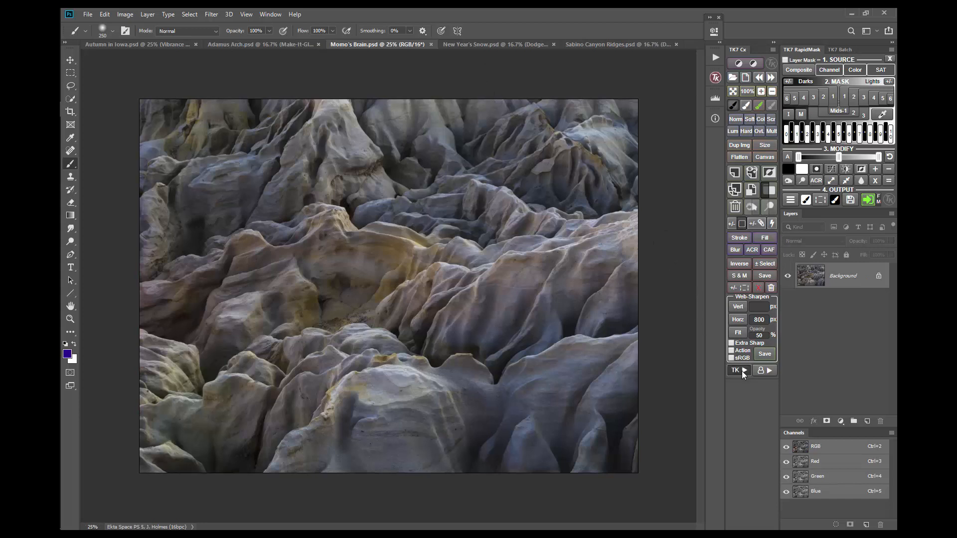
Step: Run Make-It-Glow three times on Momo's Brain, accepting the blur for each stacked glow layer
{"action": "left_click", "coordinate": [735, 371]}
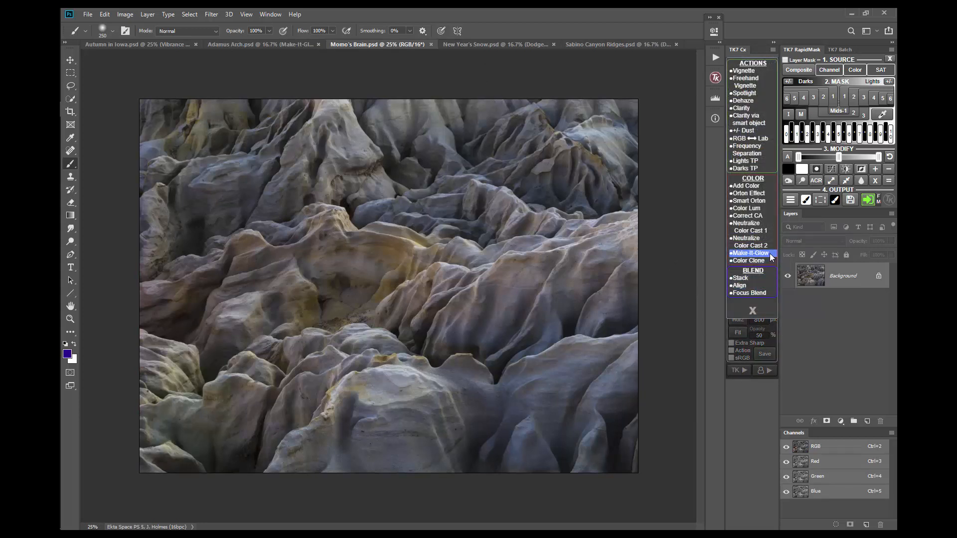
{"action": "left_click", "coordinate": [749, 252]}
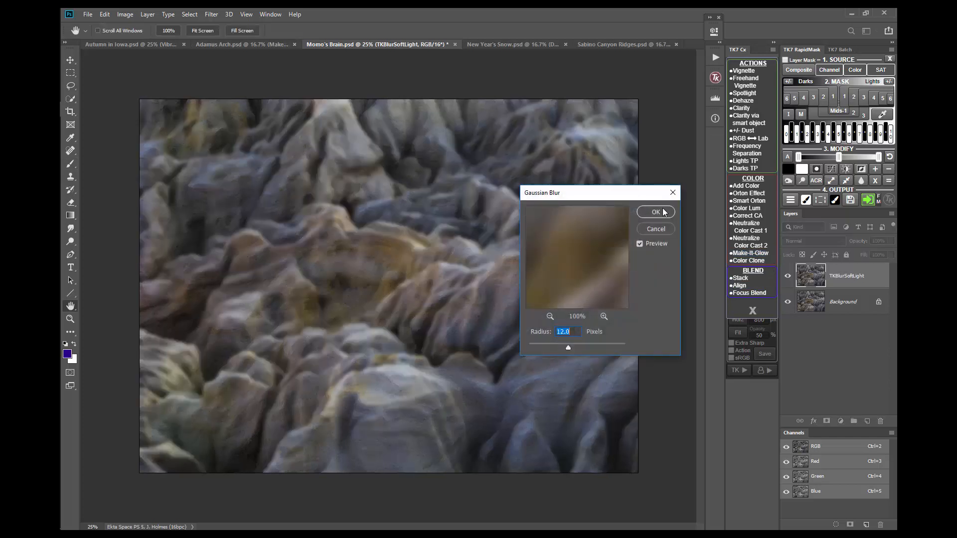
{"action": "left_click", "coordinate": [655, 212]}
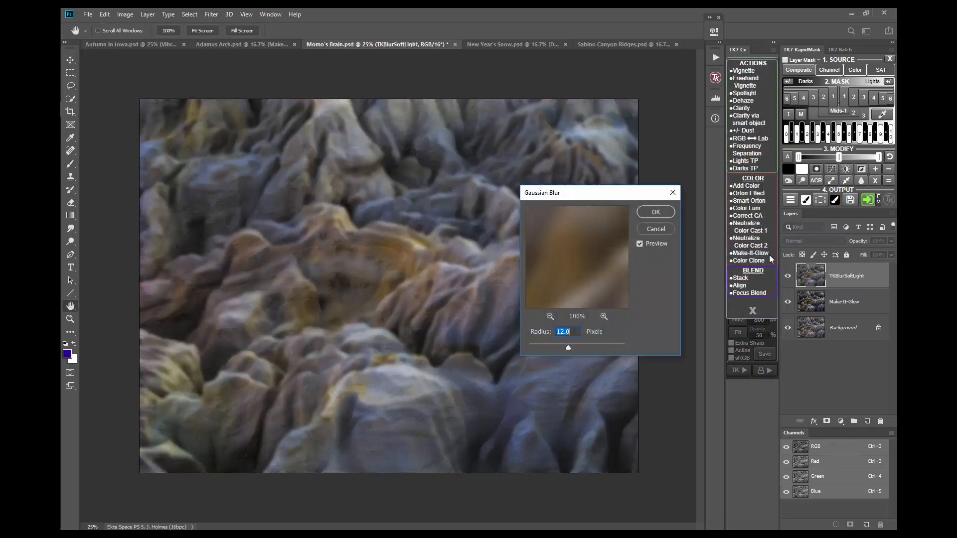
{"action": "left_click", "coordinate": [654, 211]}
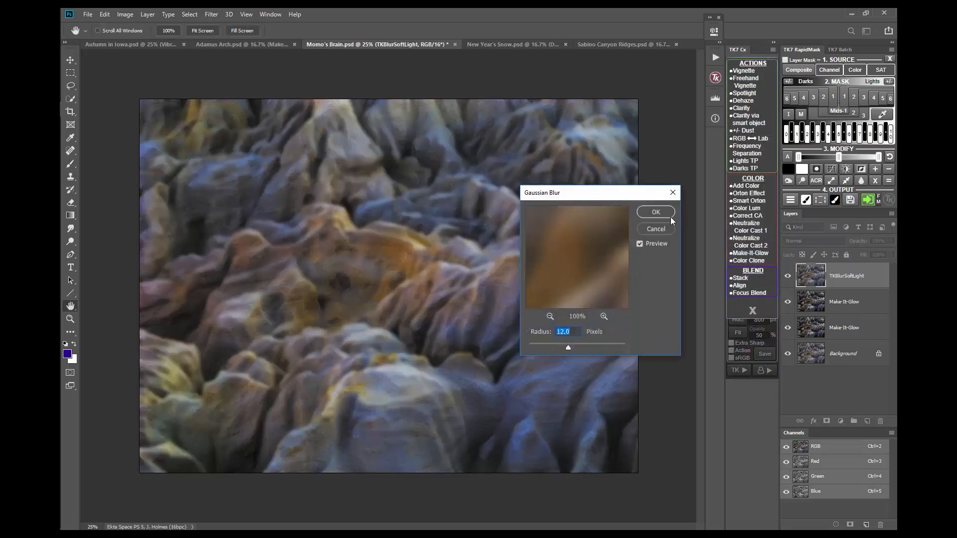
{"action": "left_click", "coordinate": [654, 212]}
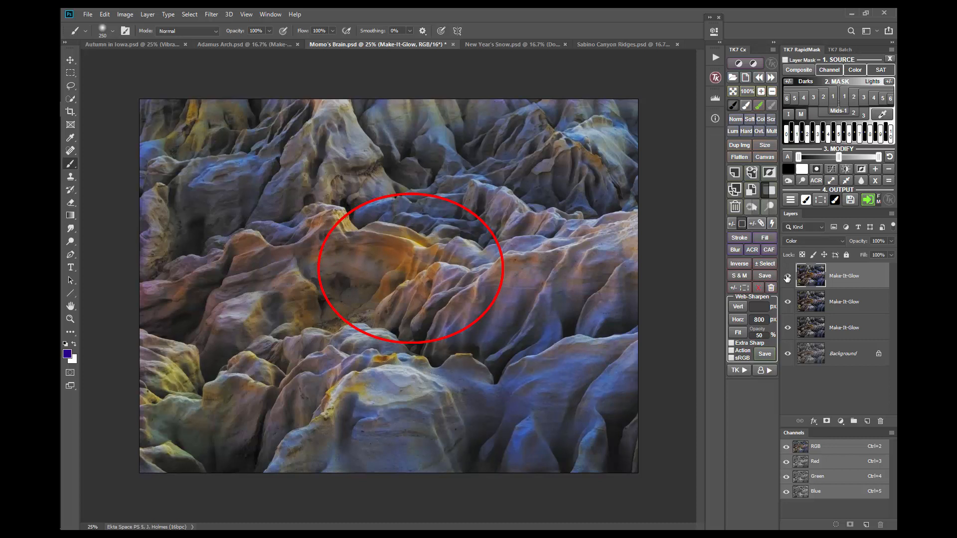
{"action": "mouse_move", "coordinate": [796, 219]}
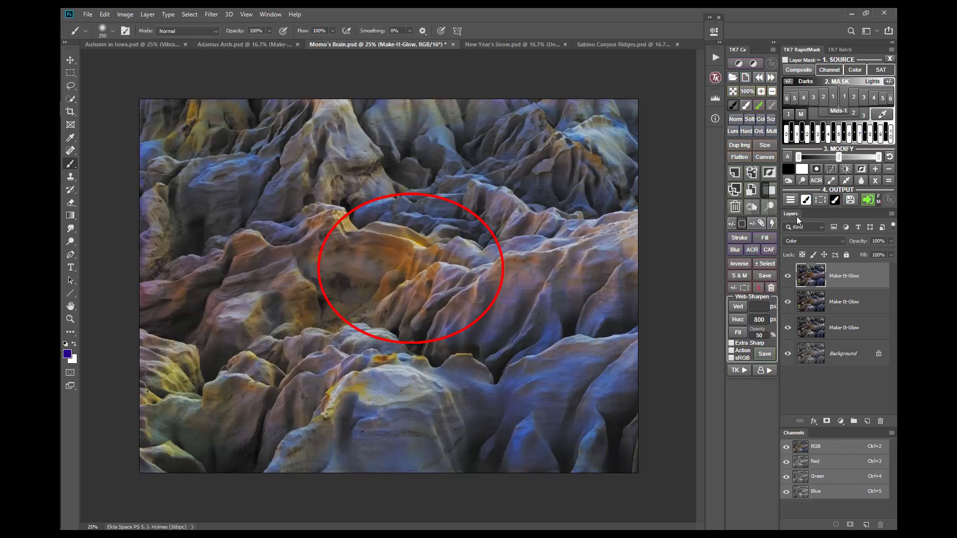
Step: Build a light-tones Rapid Mask, apply it to the top glow layer and return to the RGB view
{"action": "left_click", "coordinate": [880, 69]}
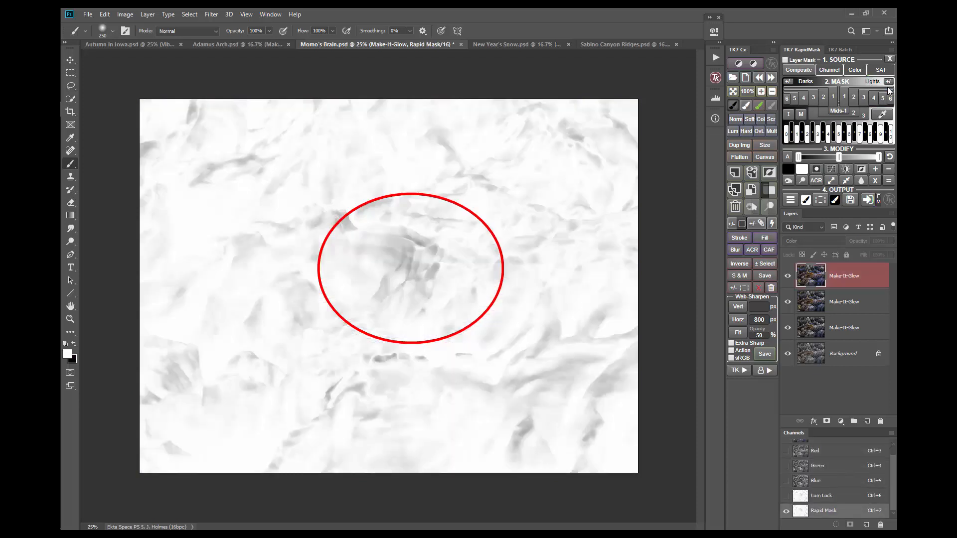
{"action": "left_click", "coordinate": [844, 98]}
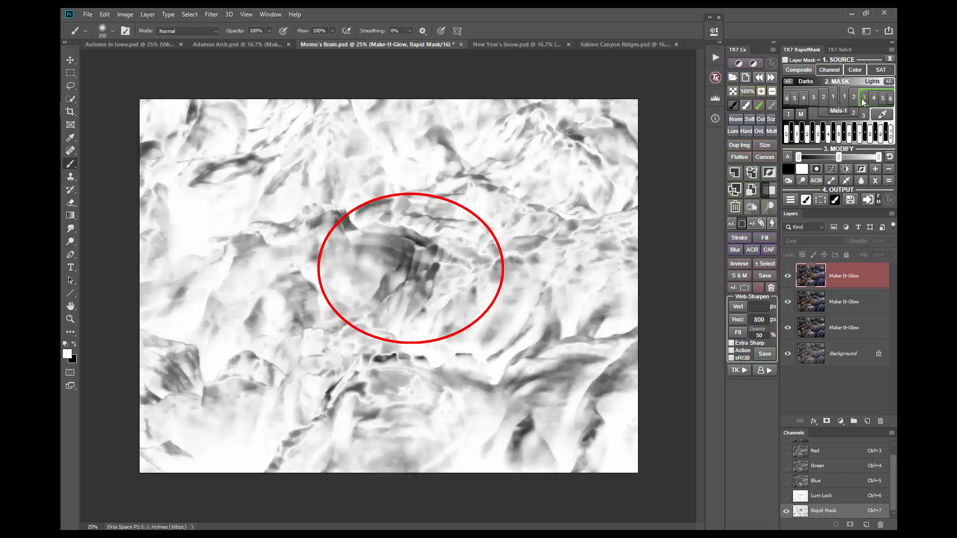
{"action": "left_click", "coordinate": [872, 98]}
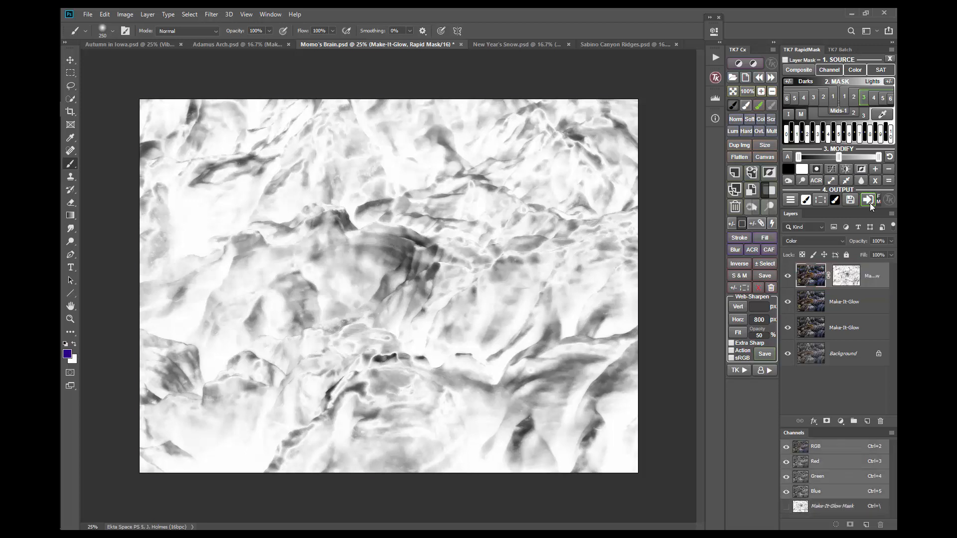
{"action": "left_click", "coordinate": [866, 199]}
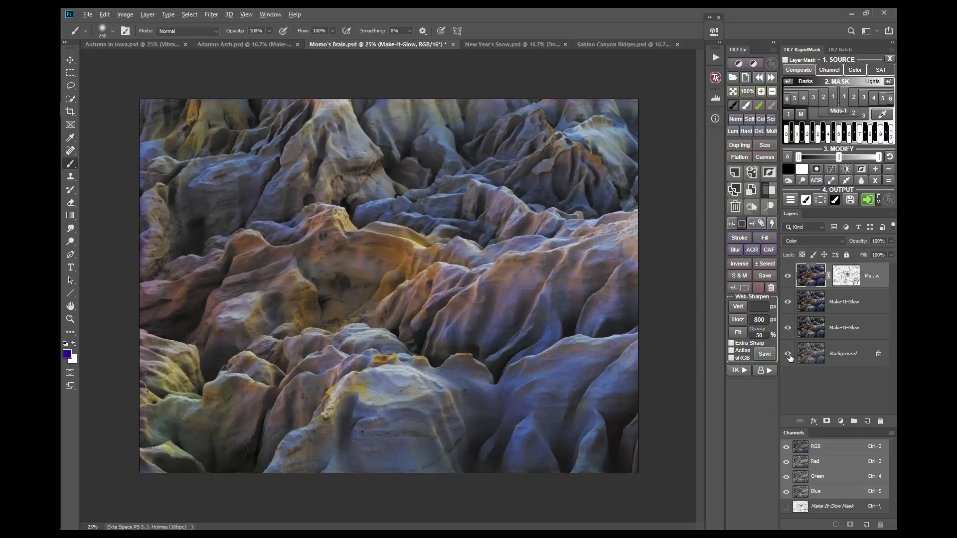
{"action": "left_click", "coordinate": [787, 354]}
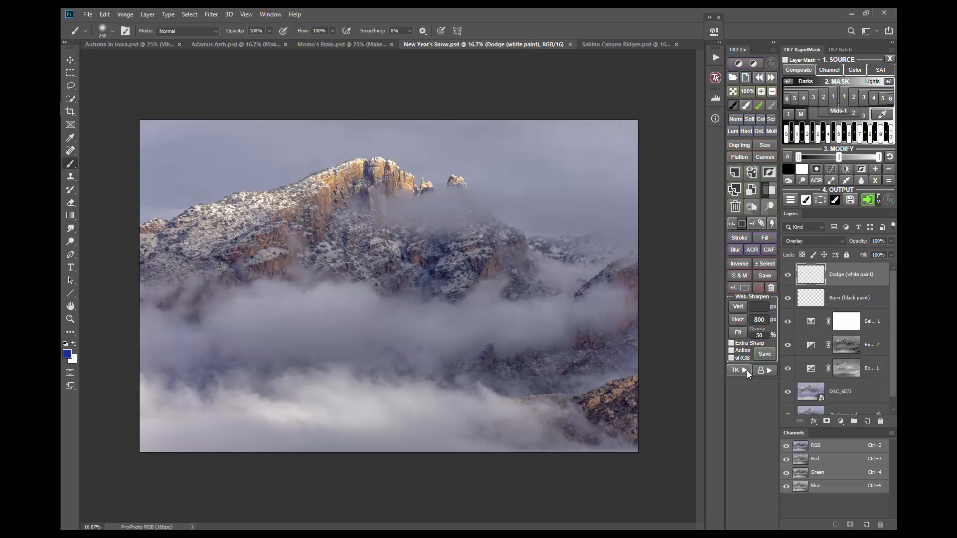
Step: Run Make-It-Glow on New Year's Snow with a 24-pixel blur, adding a Color-mode glow layer on top
{"action": "left_click", "coordinate": [735, 371]}
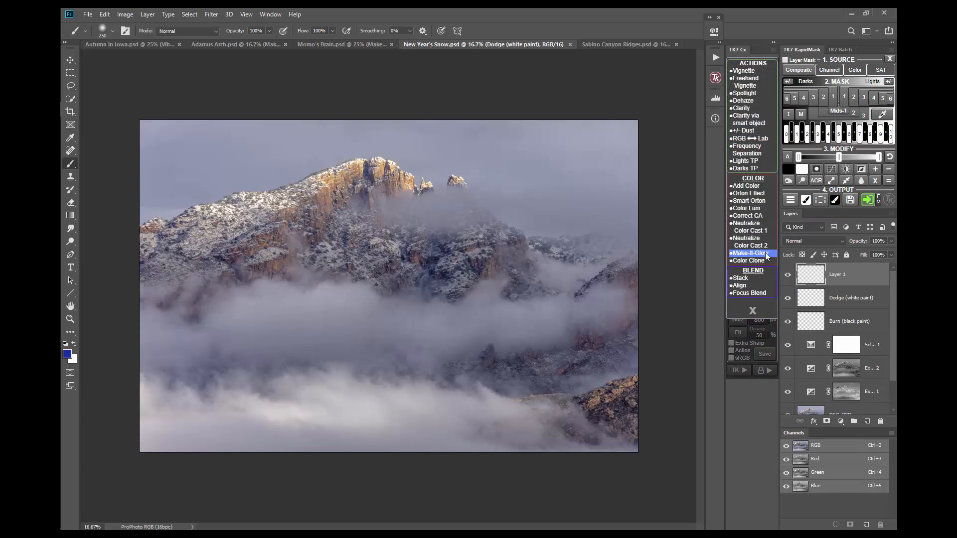
{"action": "left_click", "coordinate": [750, 252]}
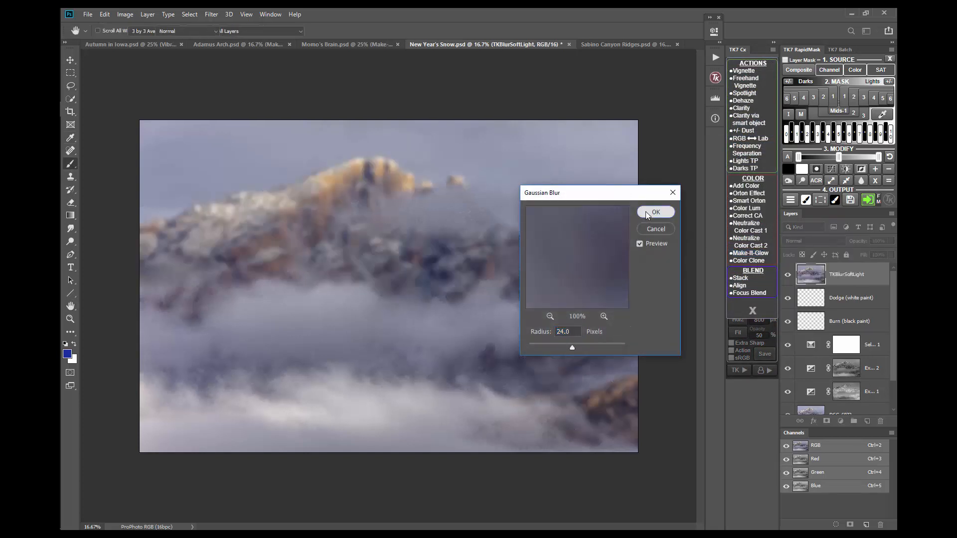
{"action": "left_click", "coordinate": [656, 212]}
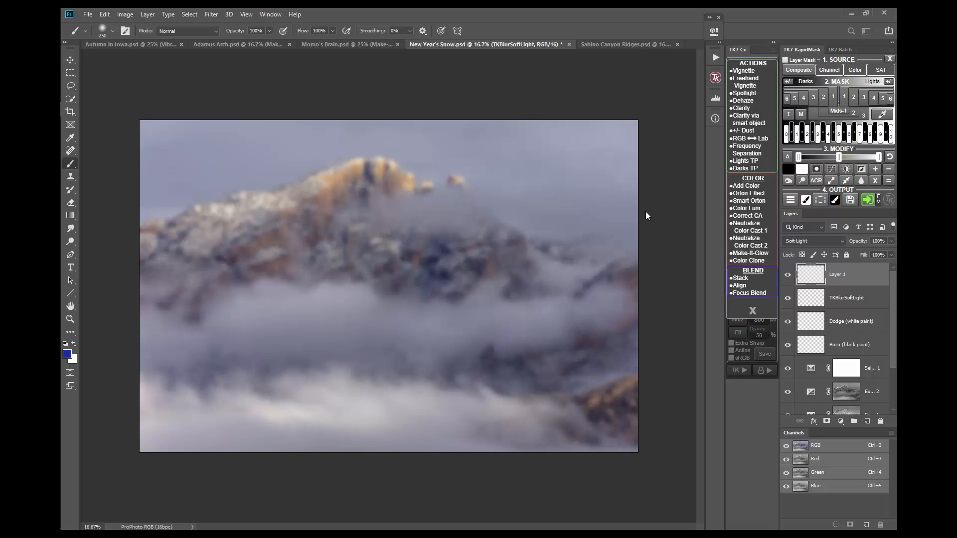
{"action": "left_click", "coordinate": [750, 252]}
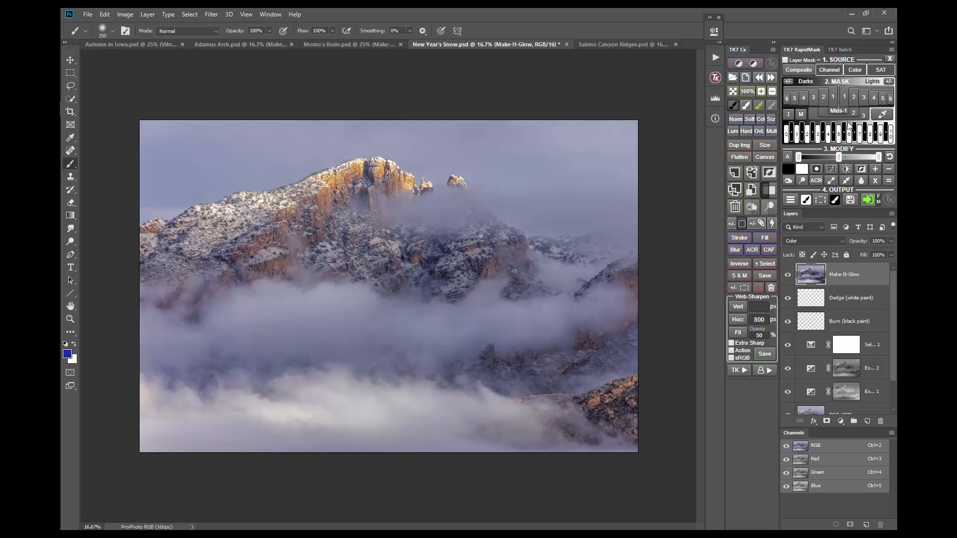
Step: Build a Blue-Cyan cool-zone colour mask and apply it as the snow photo's Make-It-Glow layer mask
{"action": "left_click", "coordinate": [828, 70]}
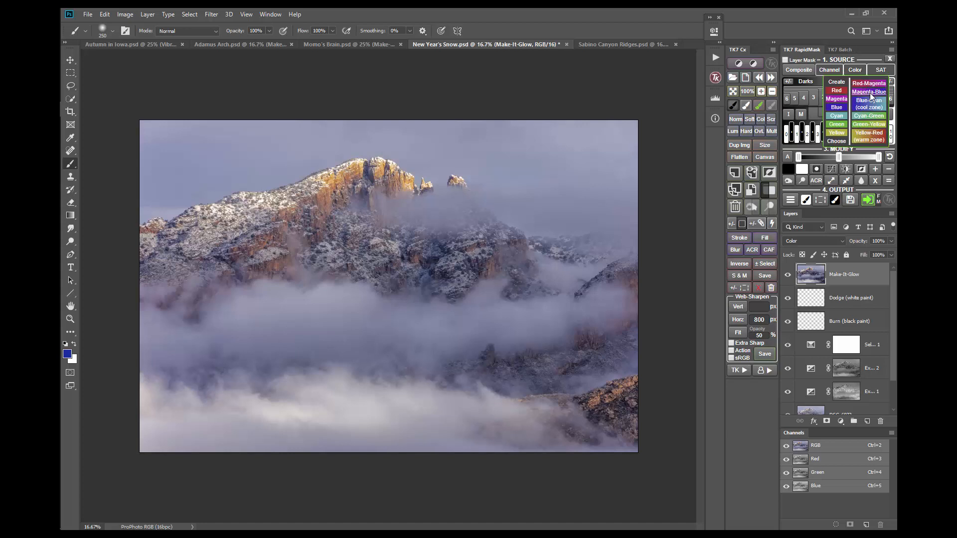
{"action": "left_click", "coordinate": [868, 99]}
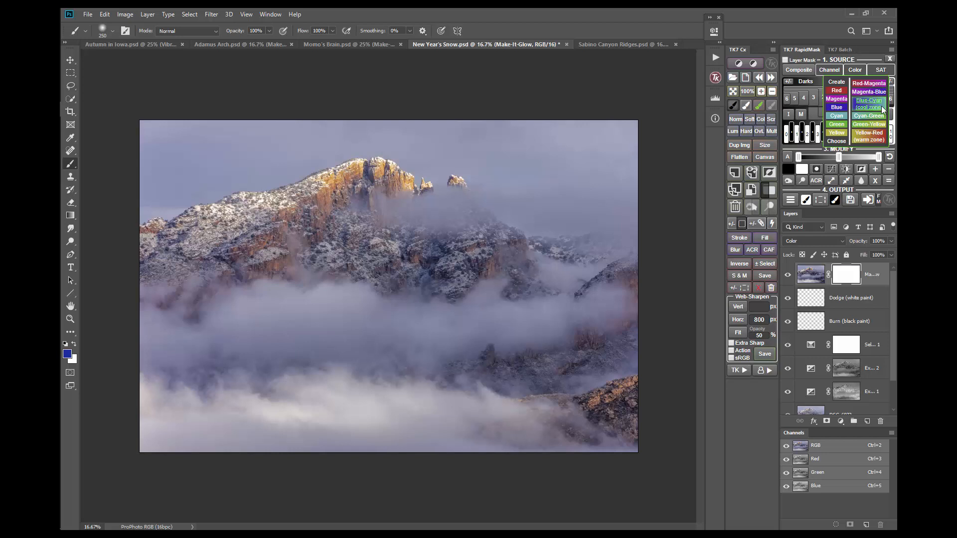
{"action": "left_click", "coordinate": [868, 103]}
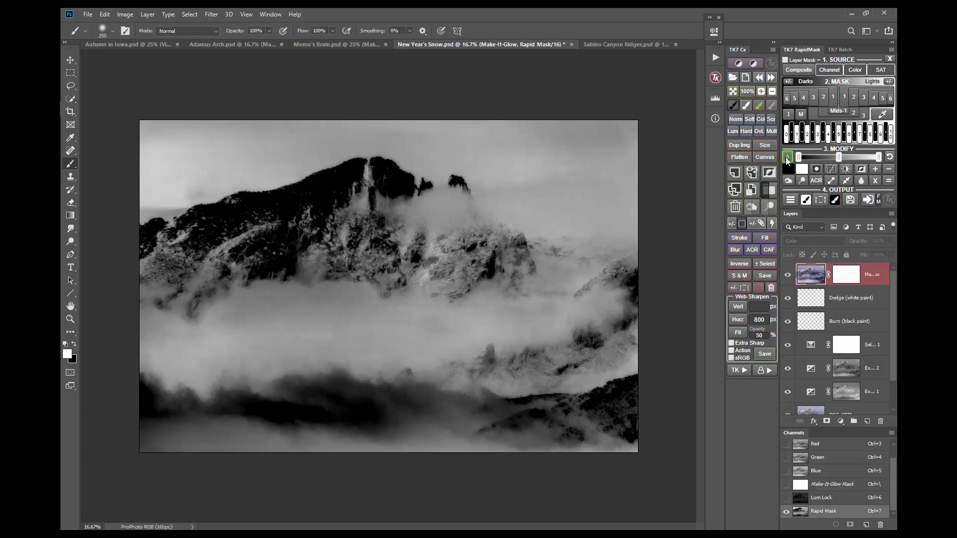
{"action": "left_click", "coordinate": [860, 170]}
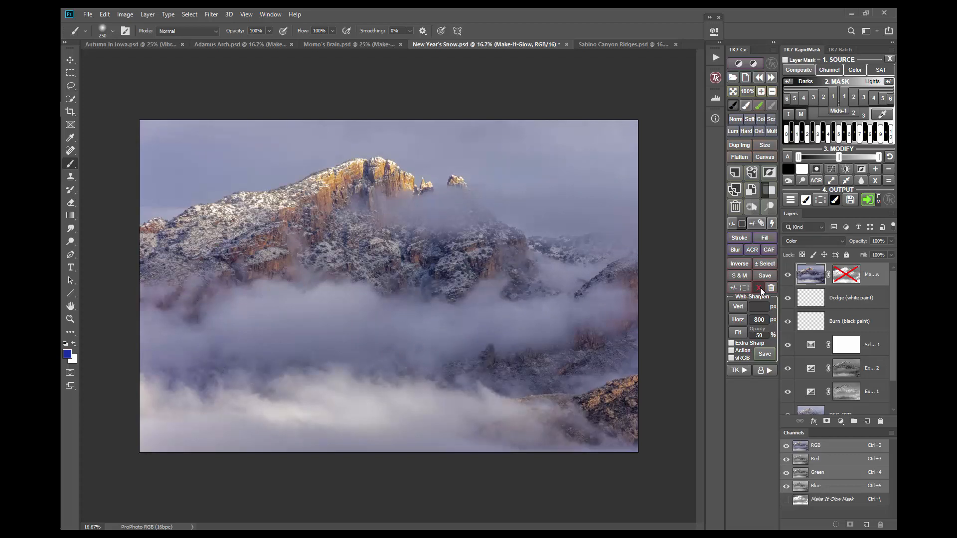
{"action": "left_click", "coordinate": [846, 273]}
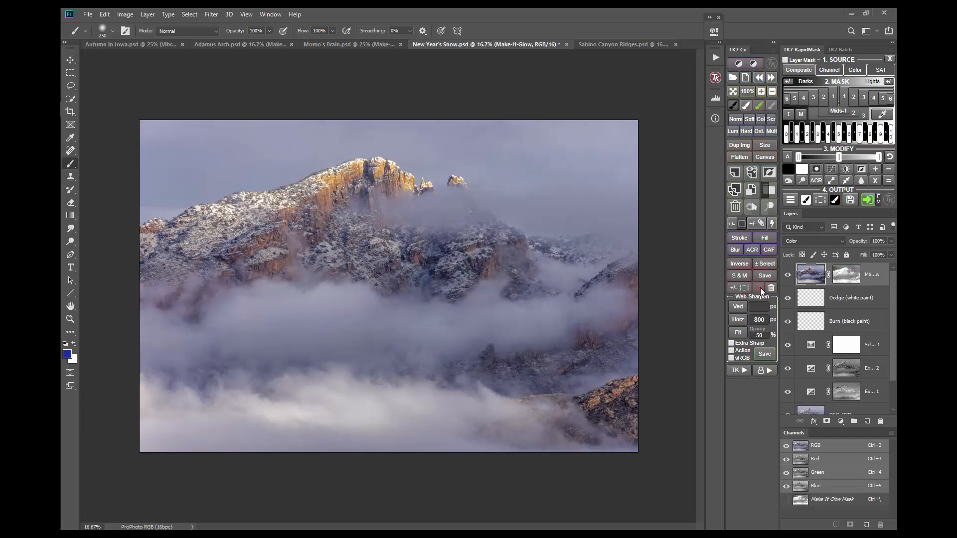
{"action": "left_click", "coordinate": [759, 287]}
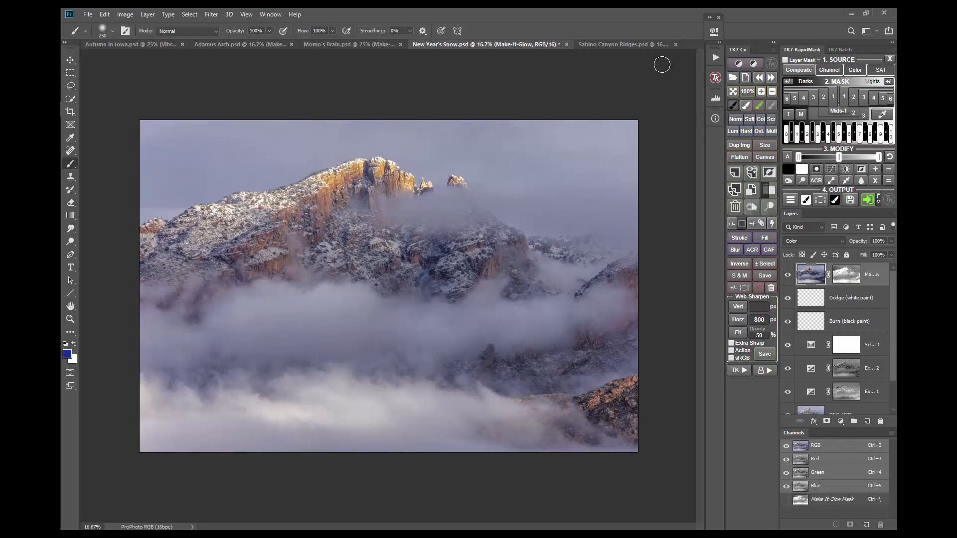
Step: Run Make-It-Glow on Sabino Canyon Ridges, accepting the 24-pixel Gaussian Blur radius
{"action": "left_click", "coordinate": [622, 44]}
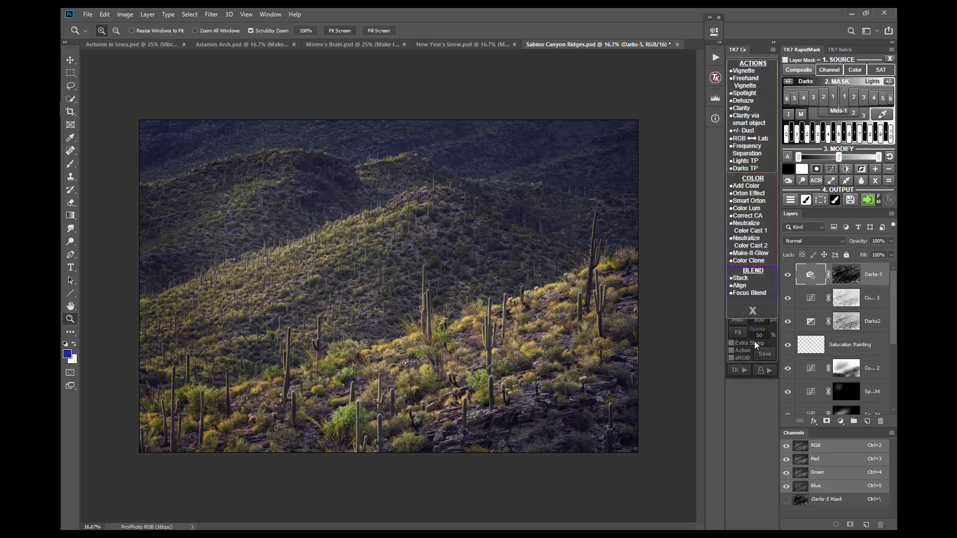
{"action": "left_click", "coordinate": [749, 252]}
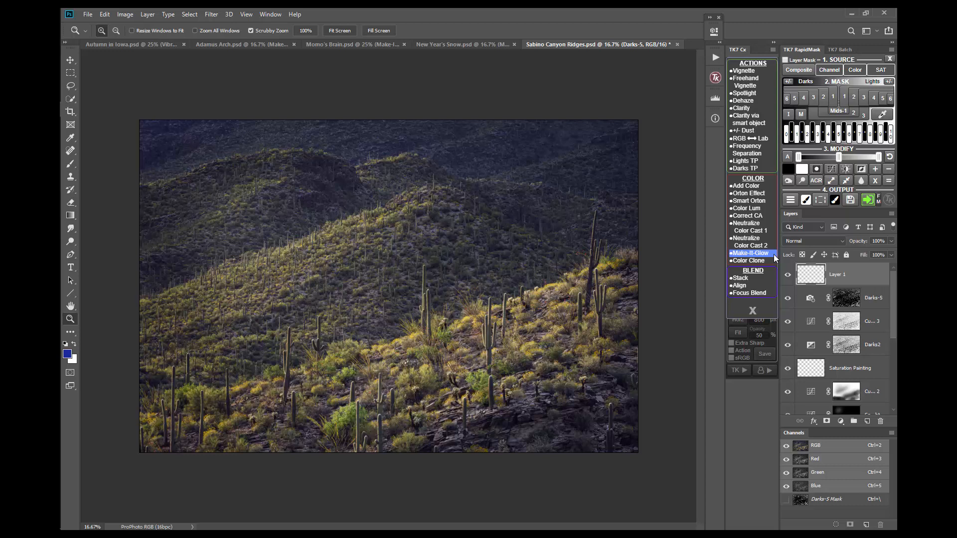
{"action": "left_click", "coordinate": [749, 252]}
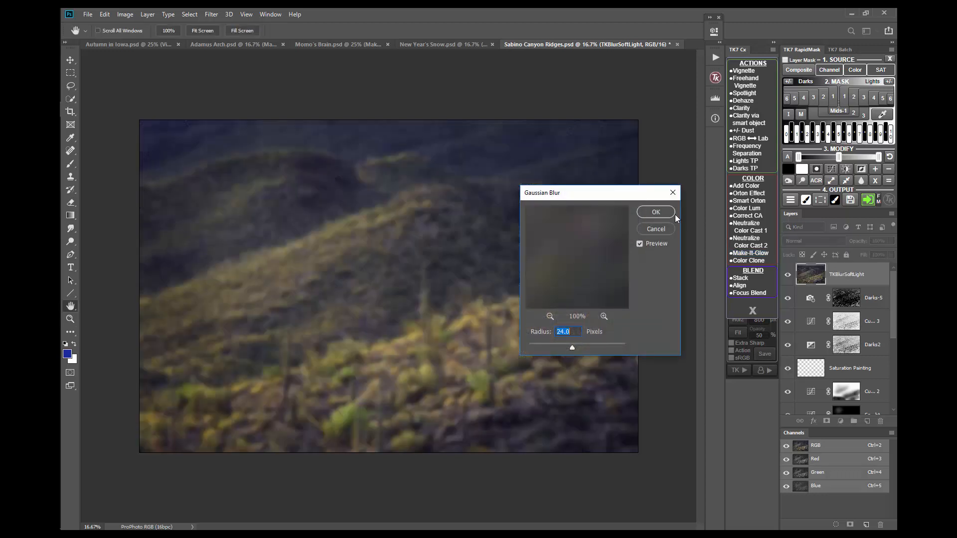
{"action": "left_click", "coordinate": [654, 211]}
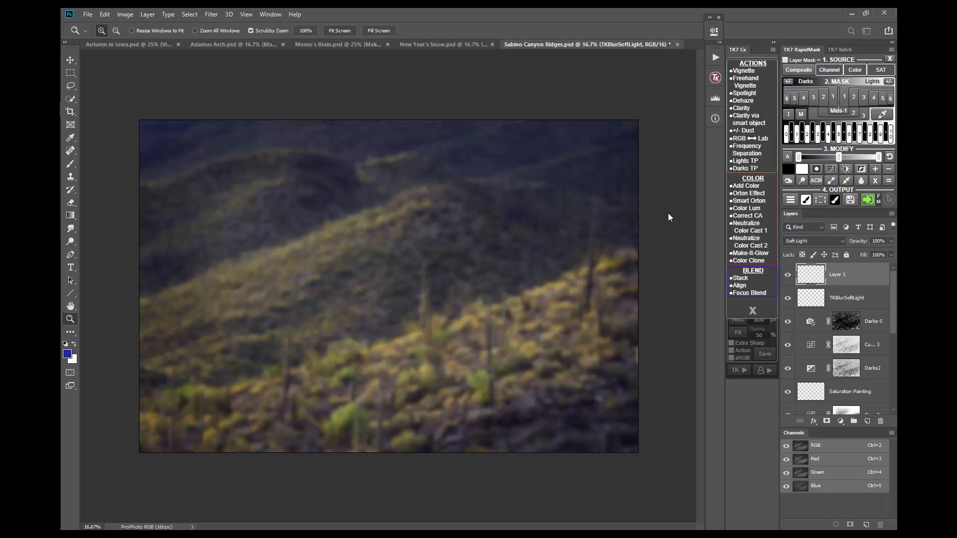
{"action": "left_click", "coordinate": [749, 252]}
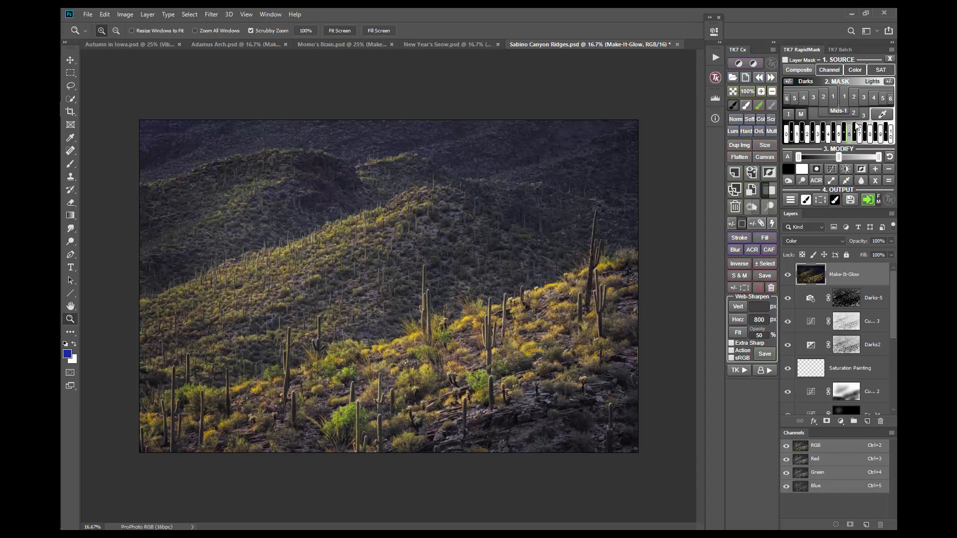
{"action": "left_click", "coordinate": [880, 70]}
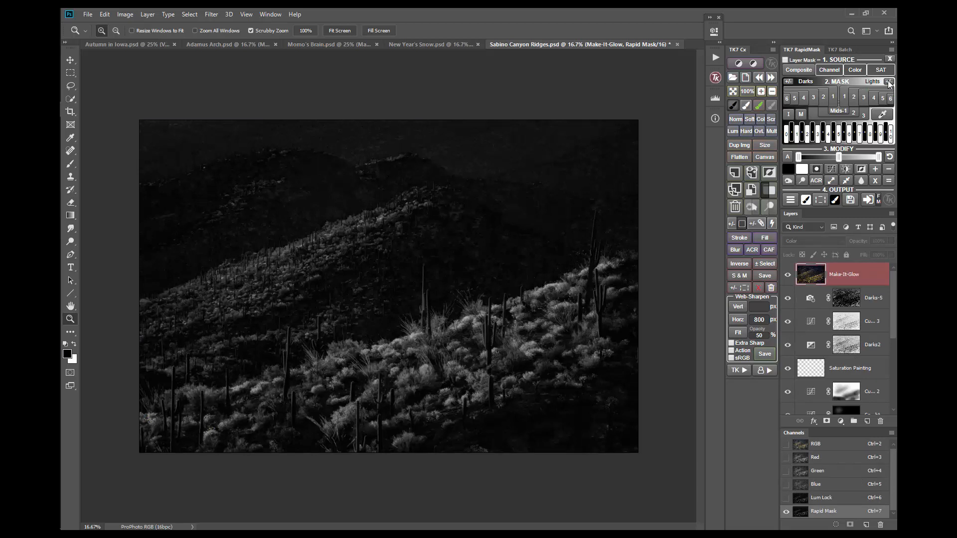
{"action": "left_click", "coordinate": [882, 97]}
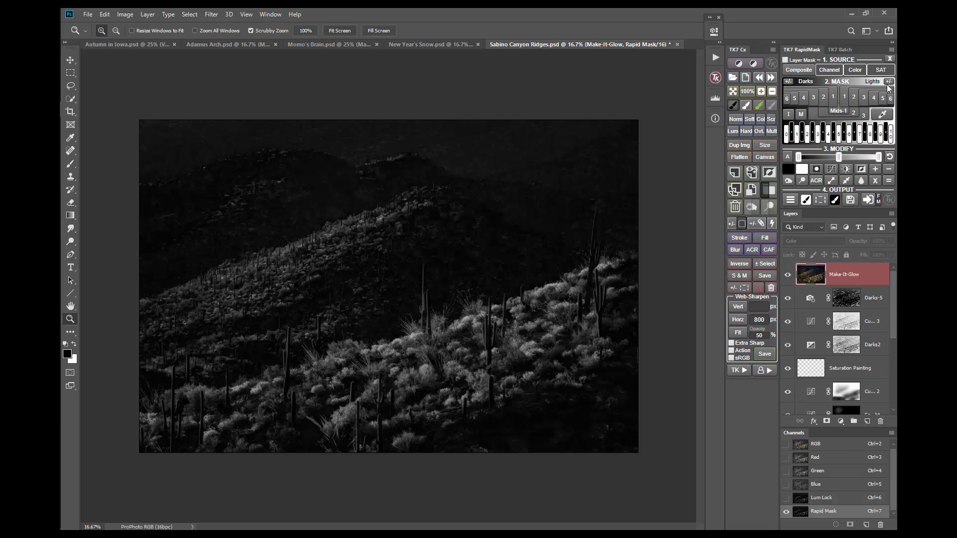
{"action": "left_click", "coordinate": [820, 199]}
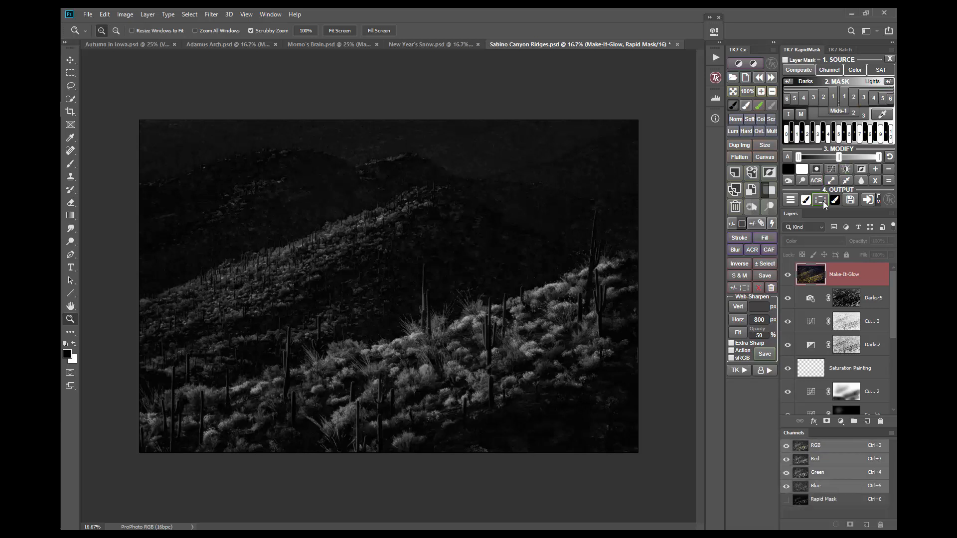
{"action": "left_click", "coordinate": [820, 199]}
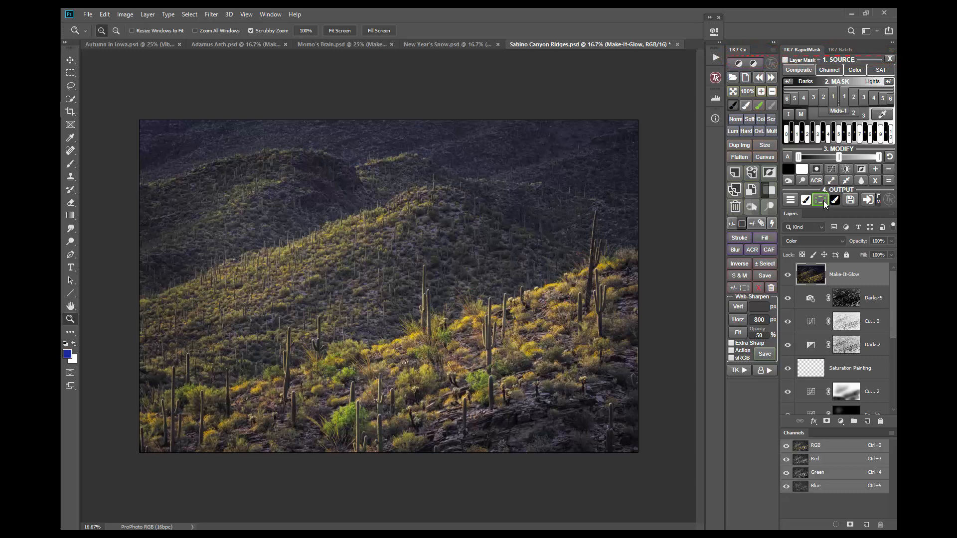
Step: Add a layer mask to the glow layer and set brush opacity to 50% for painting saturation
{"action": "left_click", "coordinate": [805, 199]}
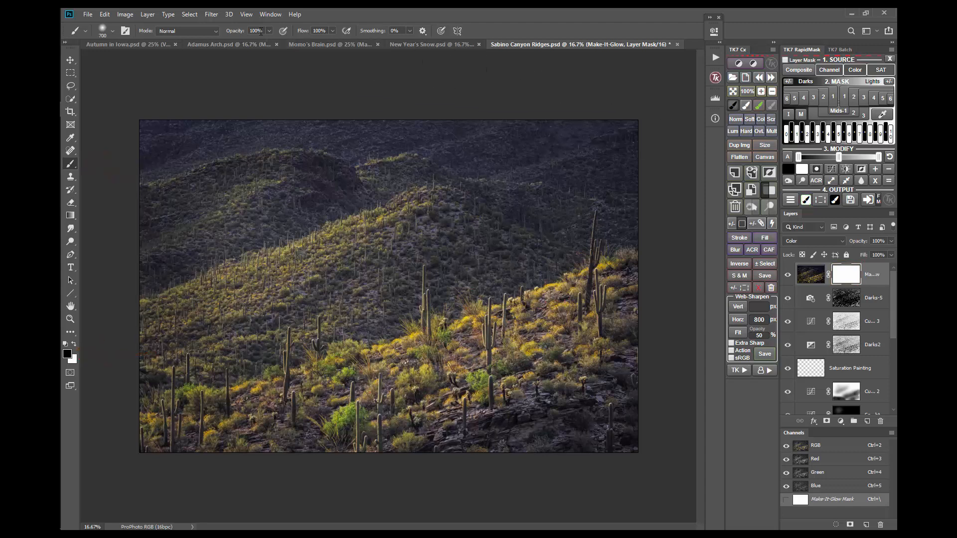
{"action": "type", "text": "5"}
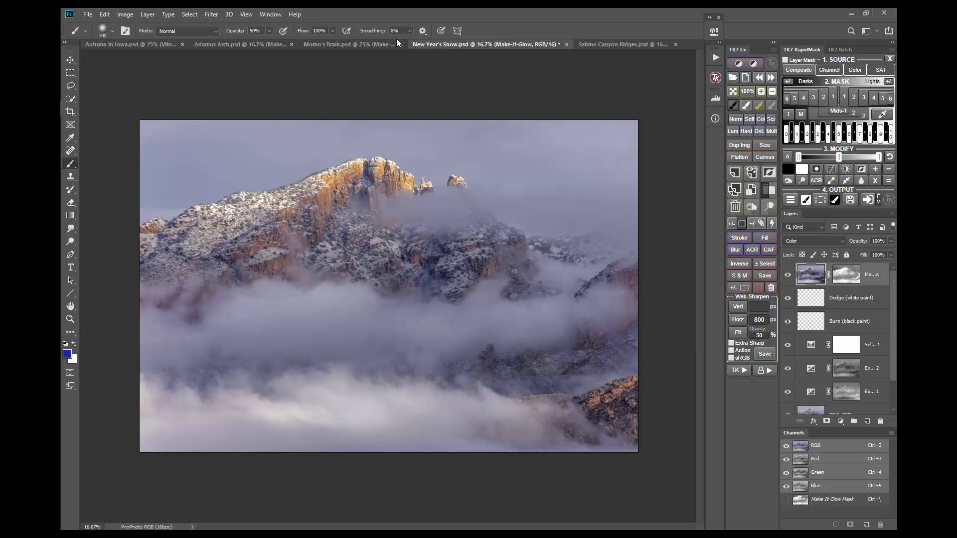
Step: Flip through Momo's Brain and Adamos Arch, landing on Autumn in Iowa
{"action": "left_click", "coordinate": [348, 44]}
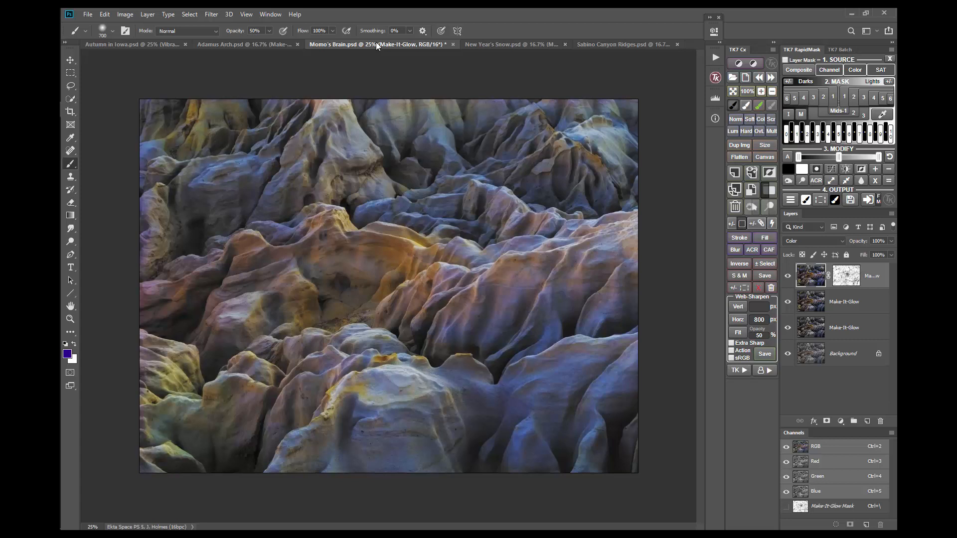
{"action": "left_click", "coordinate": [246, 44]}
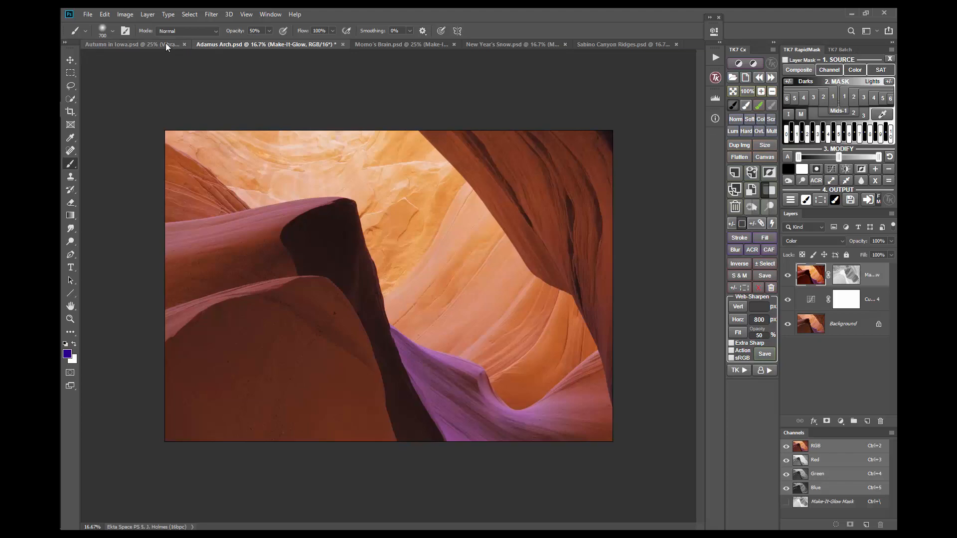
{"action": "left_click", "coordinate": [129, 44]}
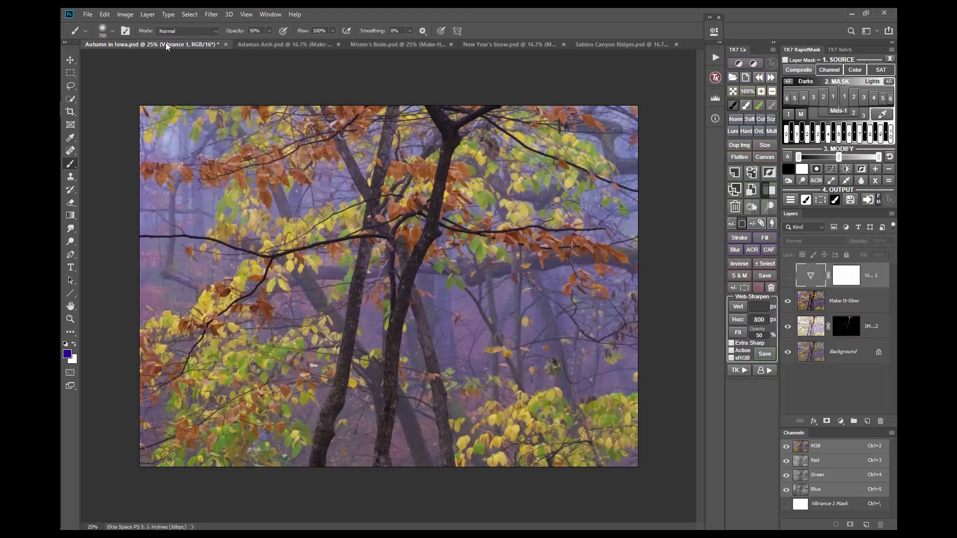